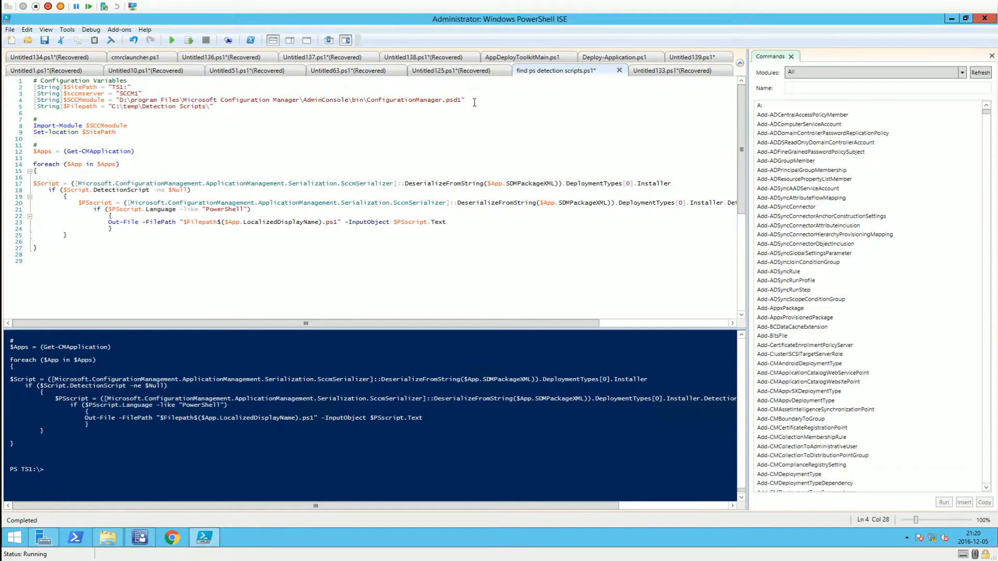
# - Select the entire detection-script export script and run the selection in the console
pyautogui.moveTo(465, 100); pyautogui.dragTo(122, 100)
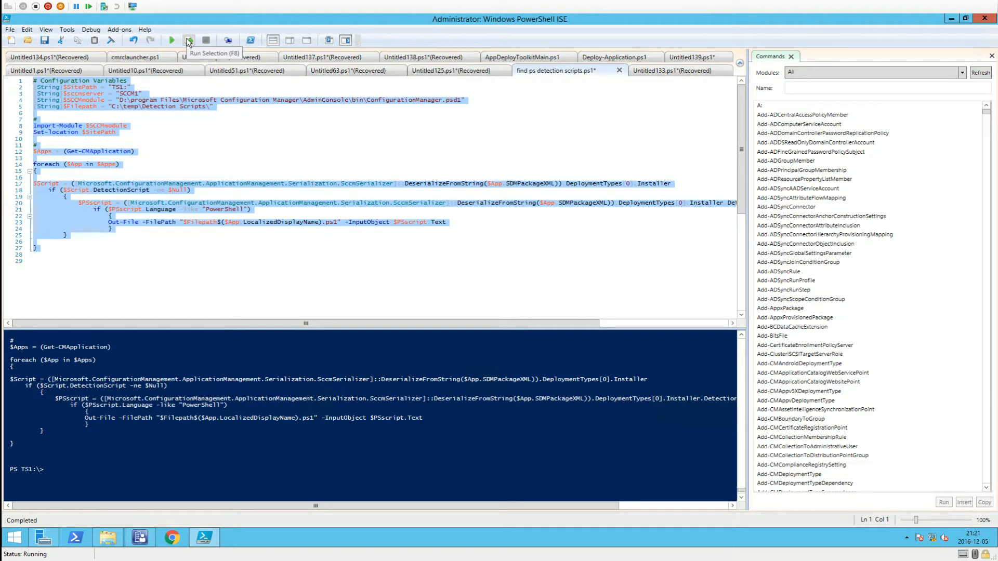
pyautogui.click(171, 40)
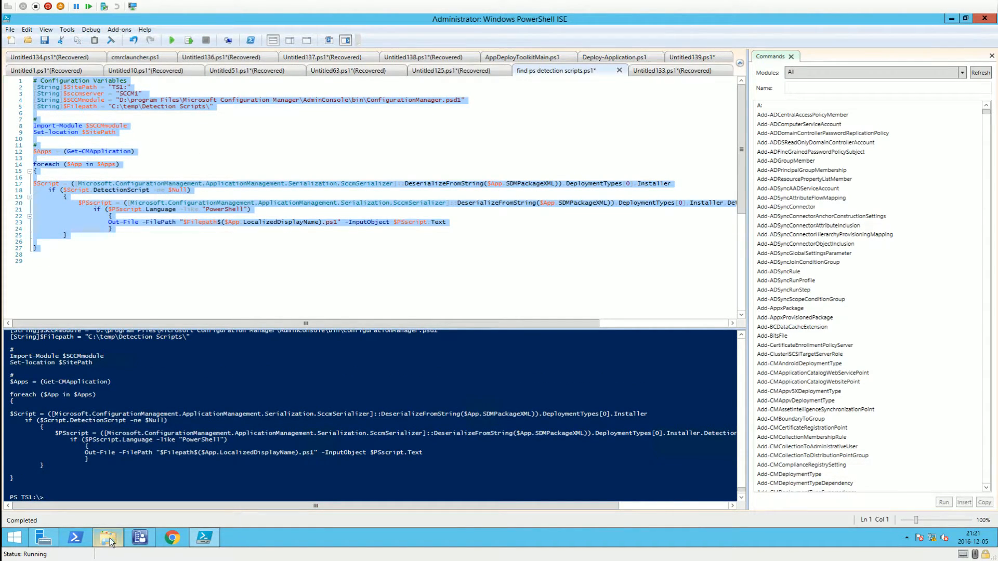
# - Check that Google Chrome.ps1 exists in C:\Temp\Detection Scripts in File Explorer
pyautogui.click(108, 538)
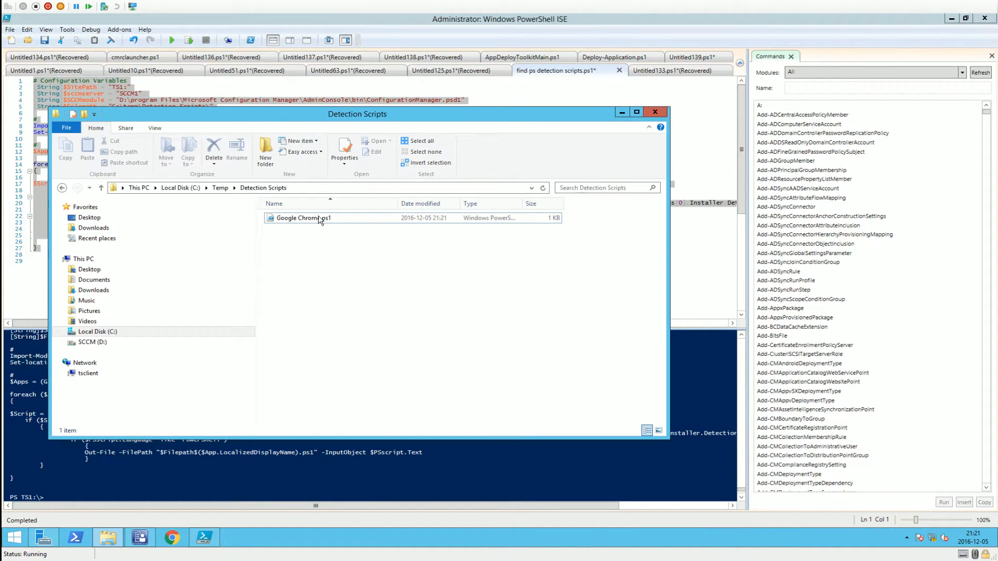
pyautogui.click(303, 217)
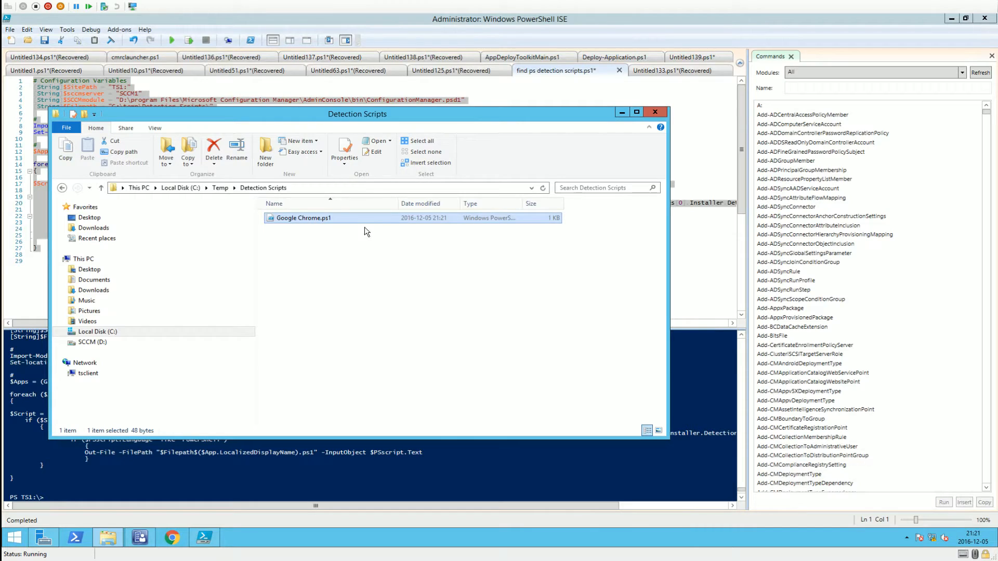
pyautogui.moveTo(322, 222)
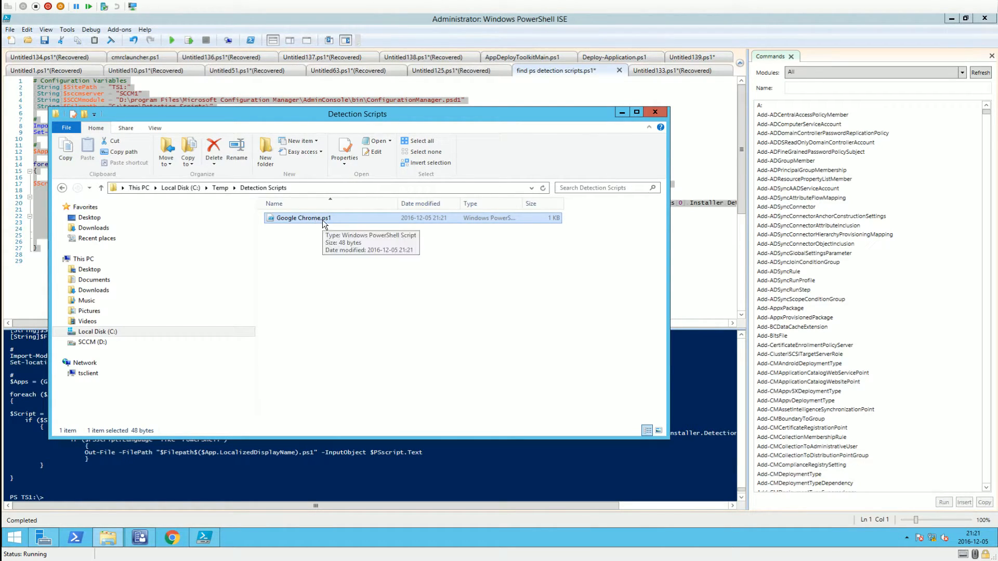
pyautogui.rightClick(304, 217)
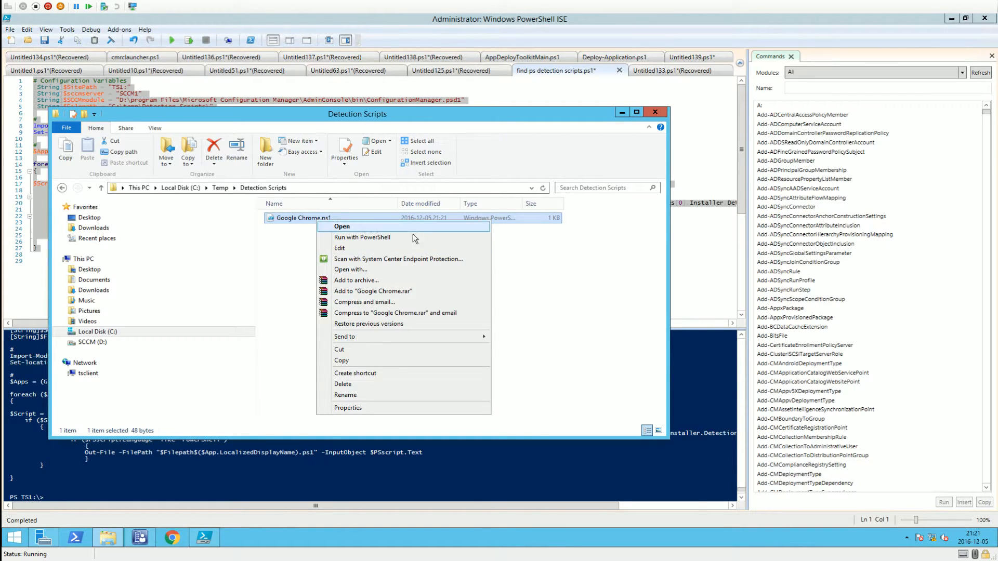
pyautogui.moveTo(342, 248)
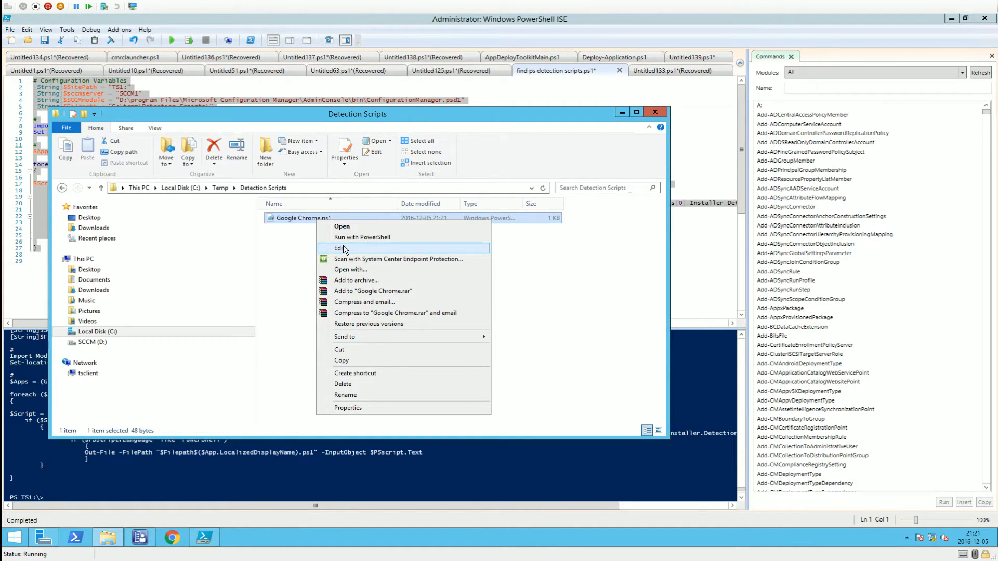
pyautogui.click(341, 247)
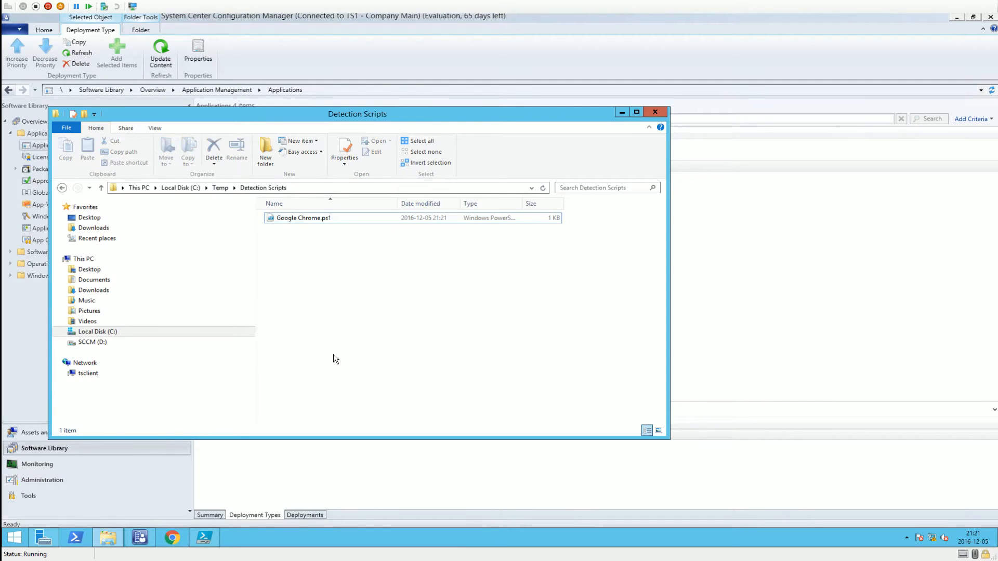
# - View the Google Chrome deployment type's PowerShell detection method script, then cancel without changes
pyautogui.click(655, 112)
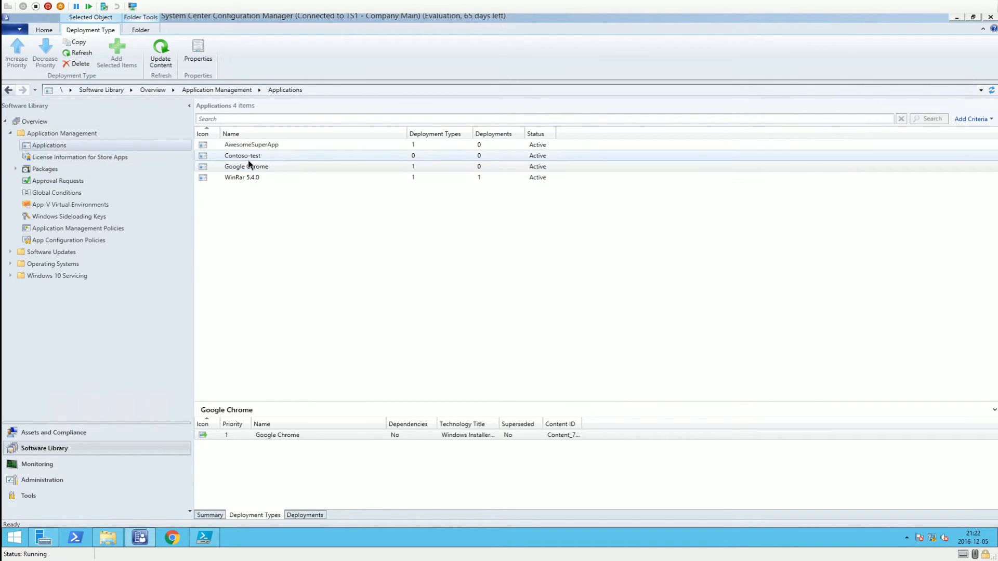
pyautogui.rightClick(241, 155)
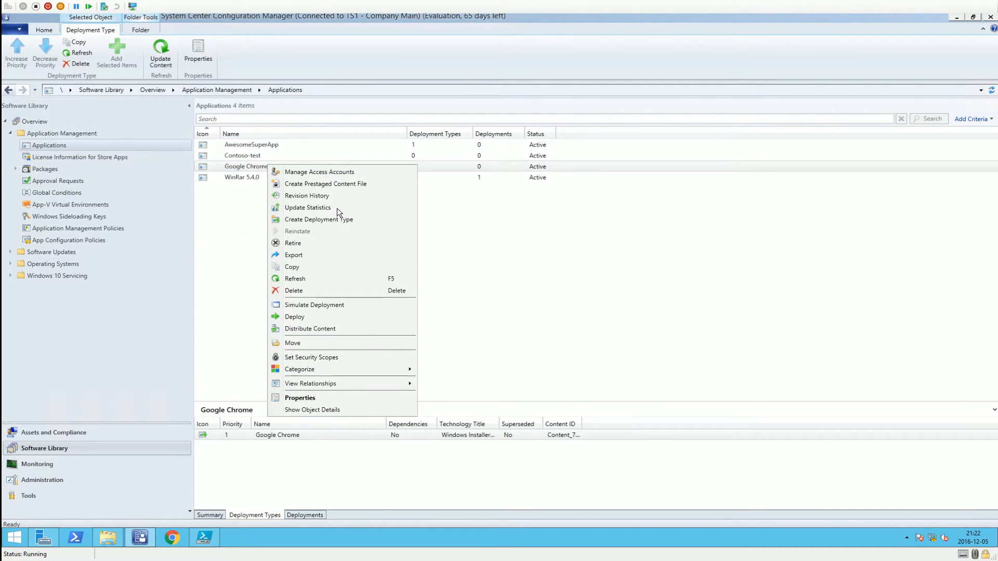
pyautogui.click(300, 398)
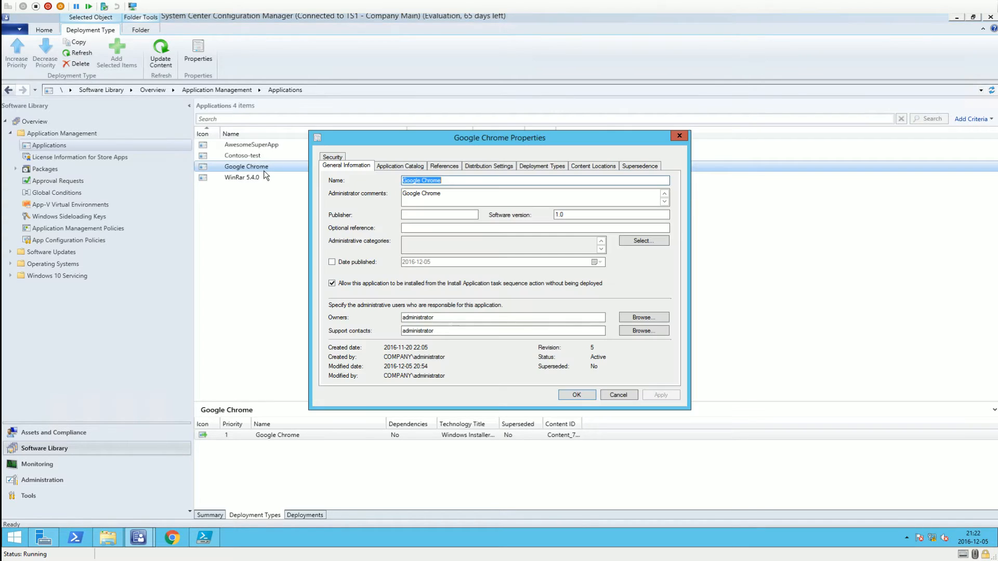
pyautogui.click(542, 167)
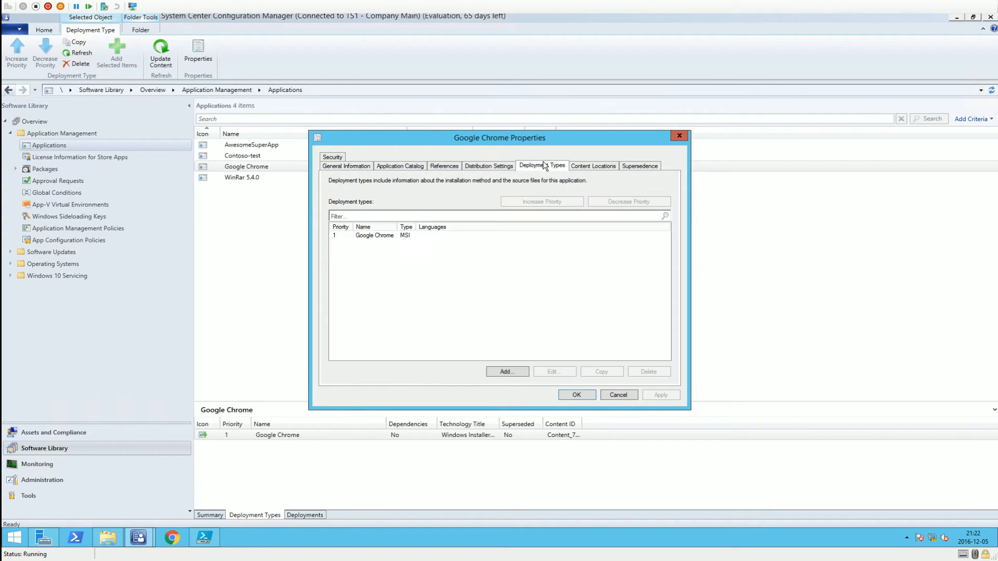
pyautogui.click(374, 235)
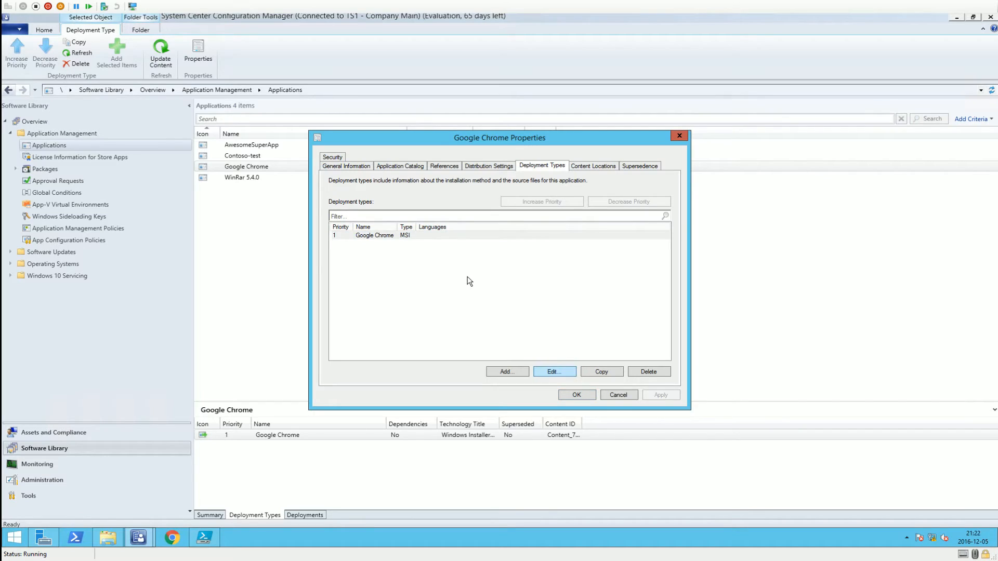
pyautogui.click(553, 371)
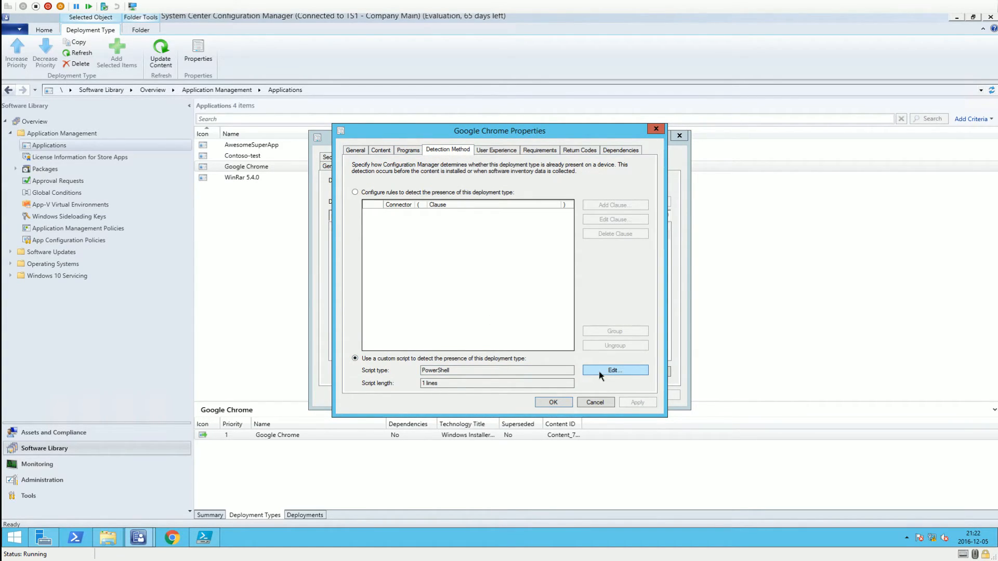
pyautogui.click(614, 370)
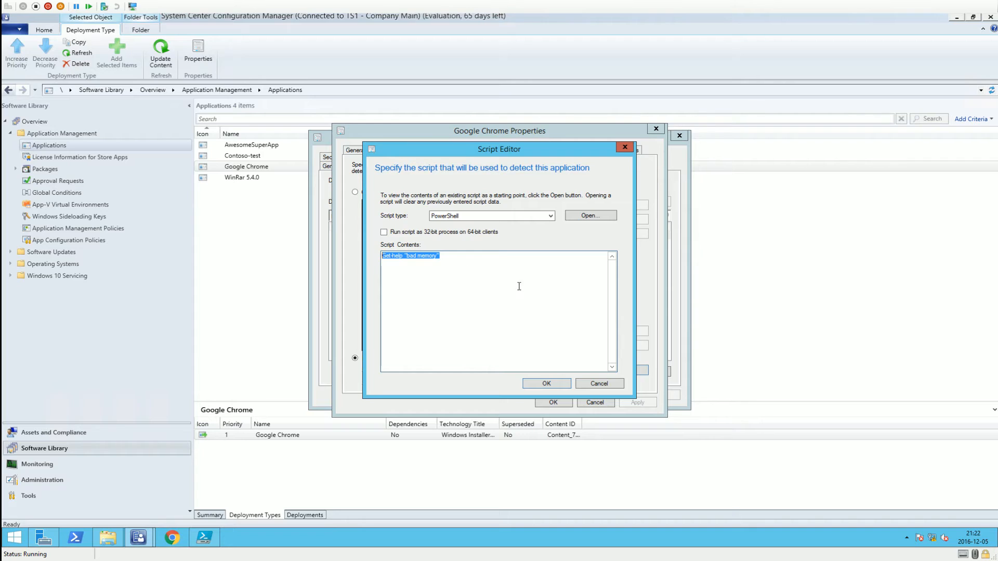
pyautogui.moveTo(412, 261)
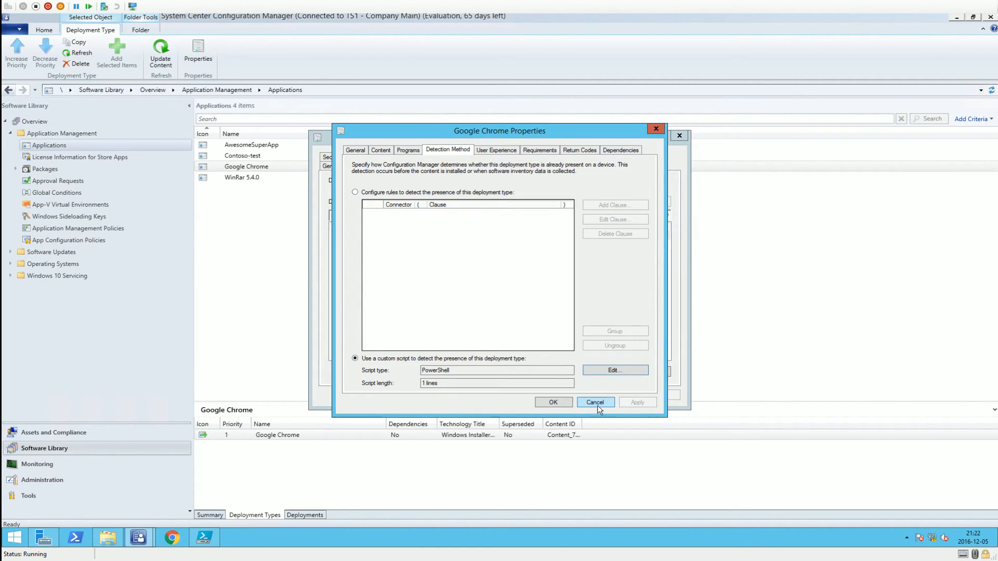
pyautogui.click(595, 402)
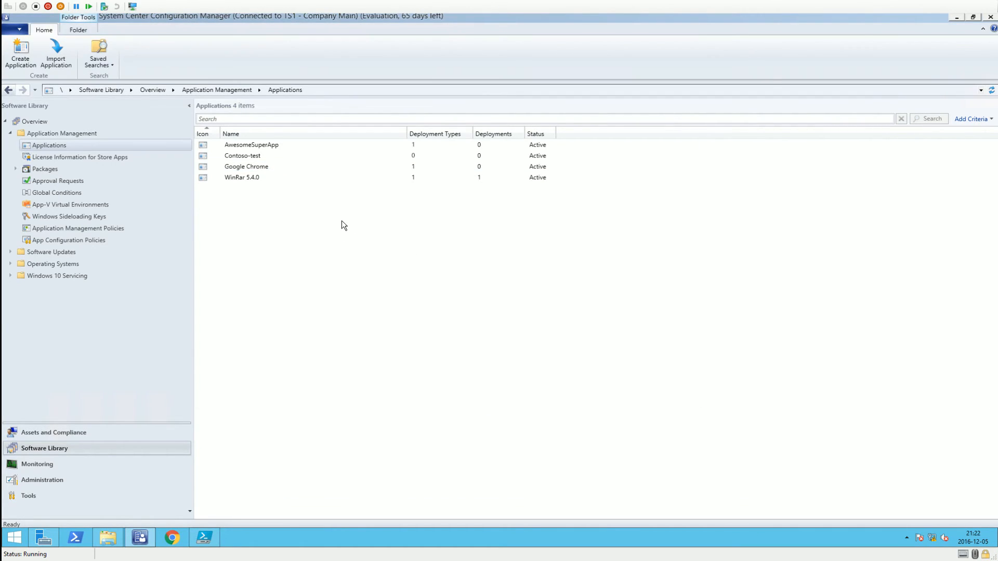
pyautogui.moveTo(406, 374)
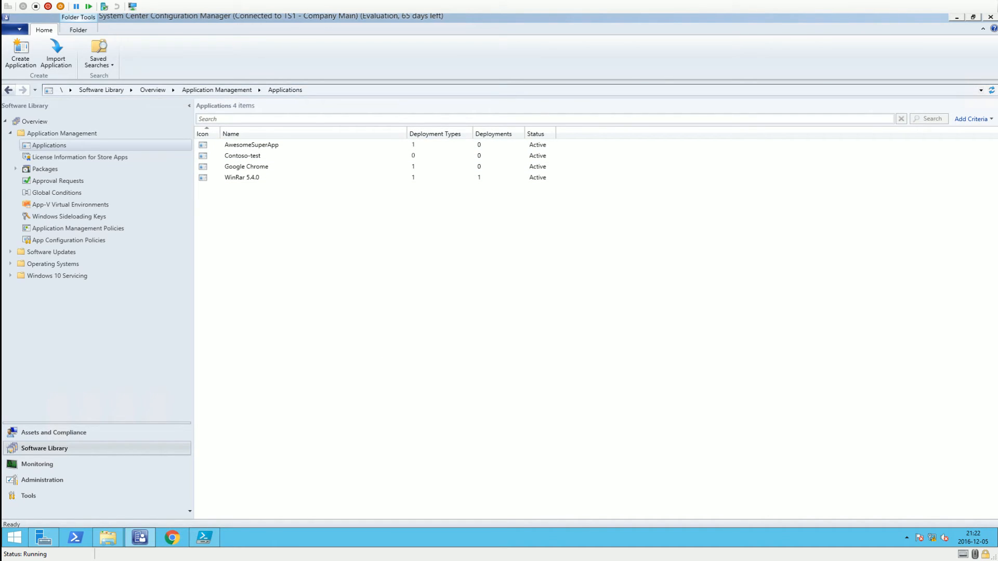
pyautogui.moveTo(348, 264)
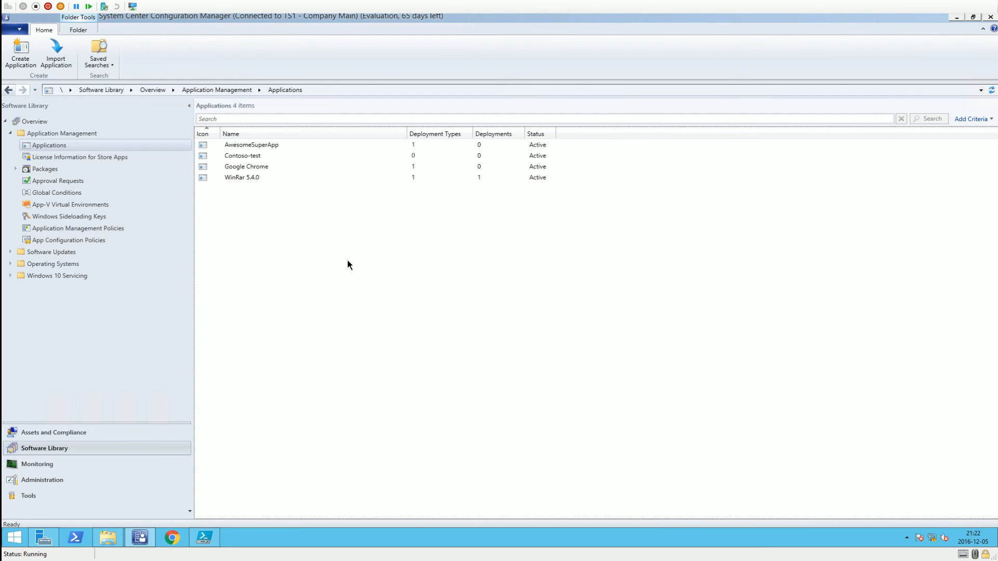